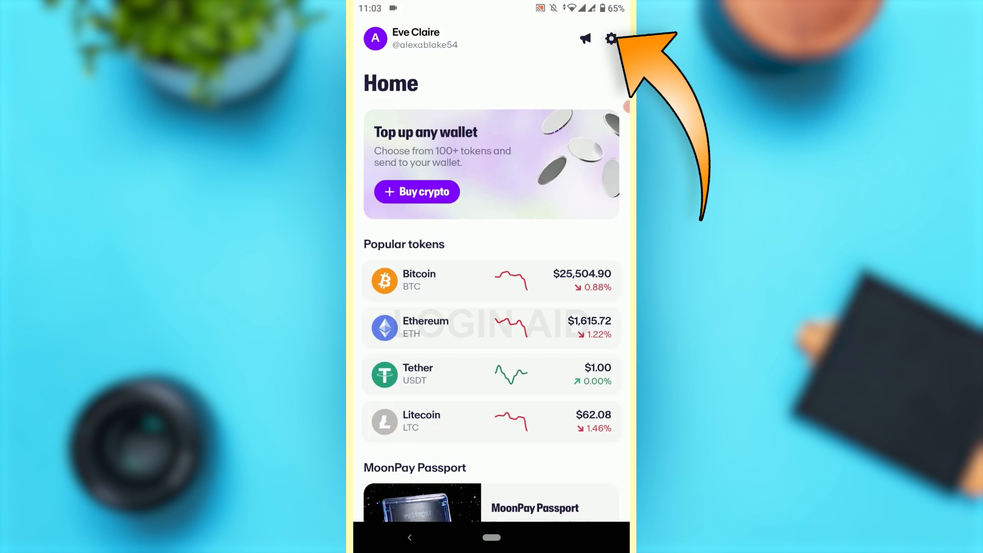
Open MoonPay settings from the gear icon on the Home screen.
left_click(610, 39)
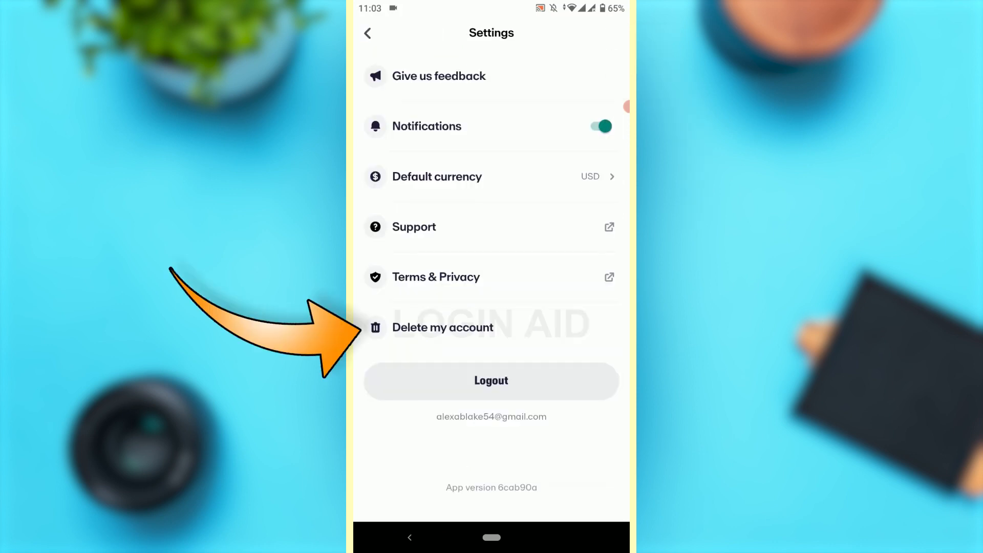
Choose 'Delete my account' in Settings and confirm the permanent deletion.
left_click(442, 327)
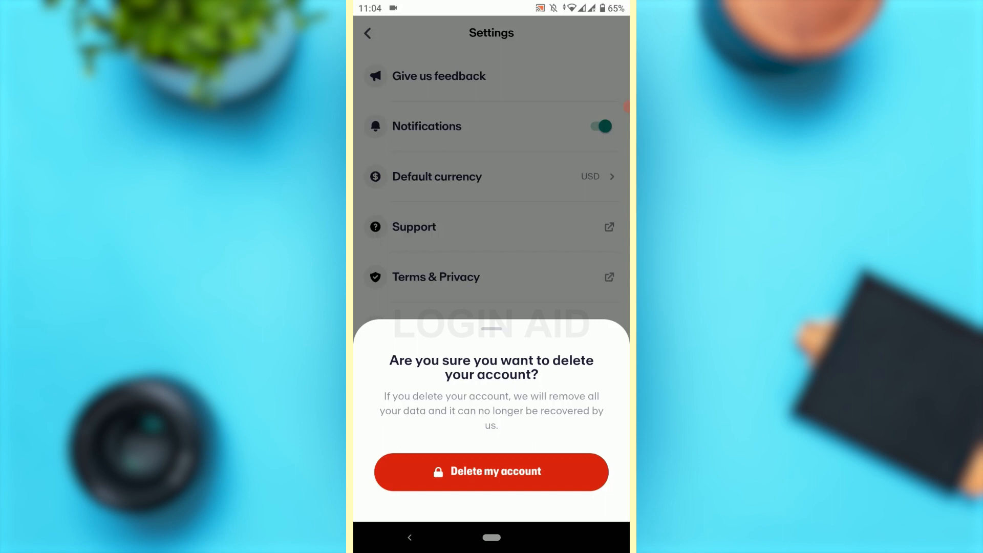
left_click(491, 472)
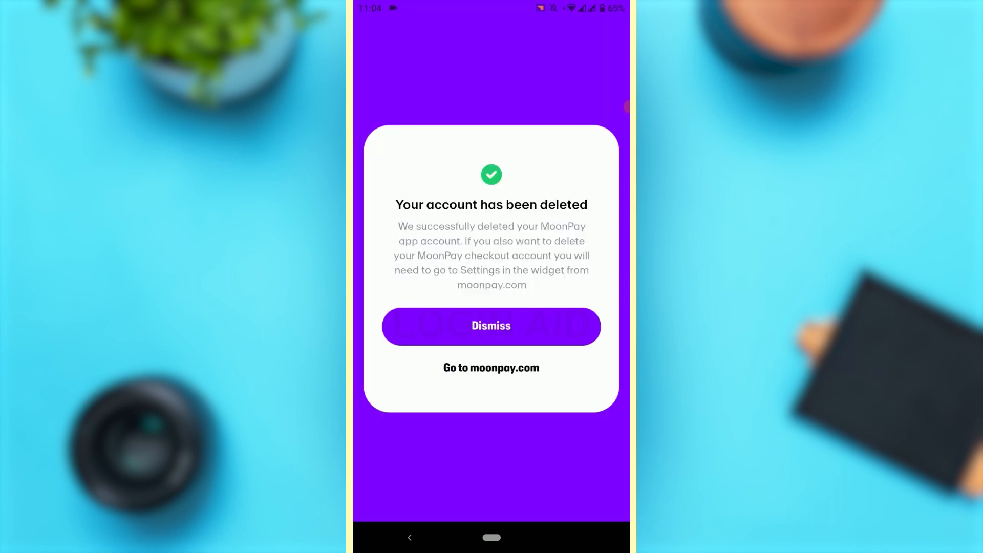